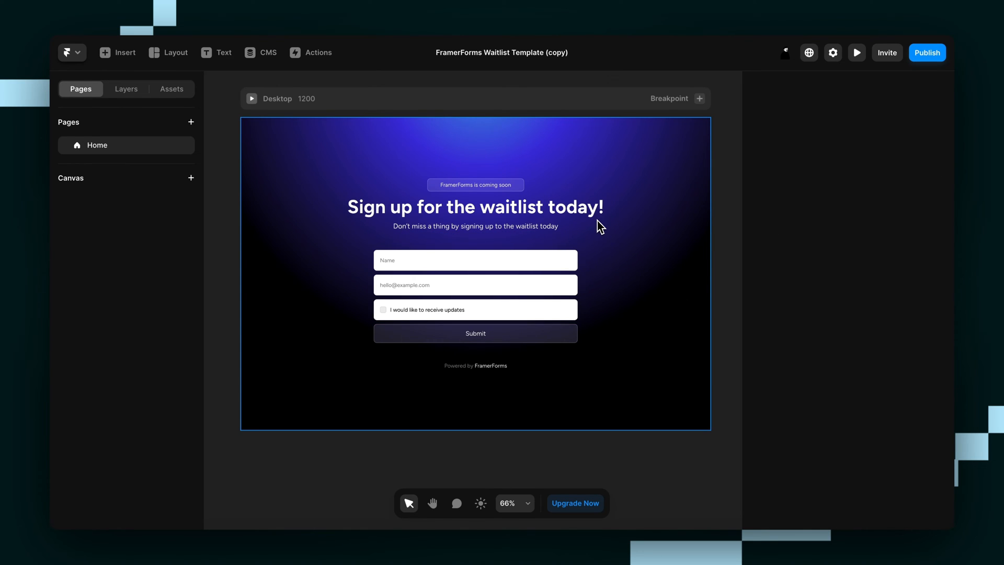
Step: Select the waitlist form's Submit button to reveal its Submit Form action targeting a custom URL
click(475, 334)
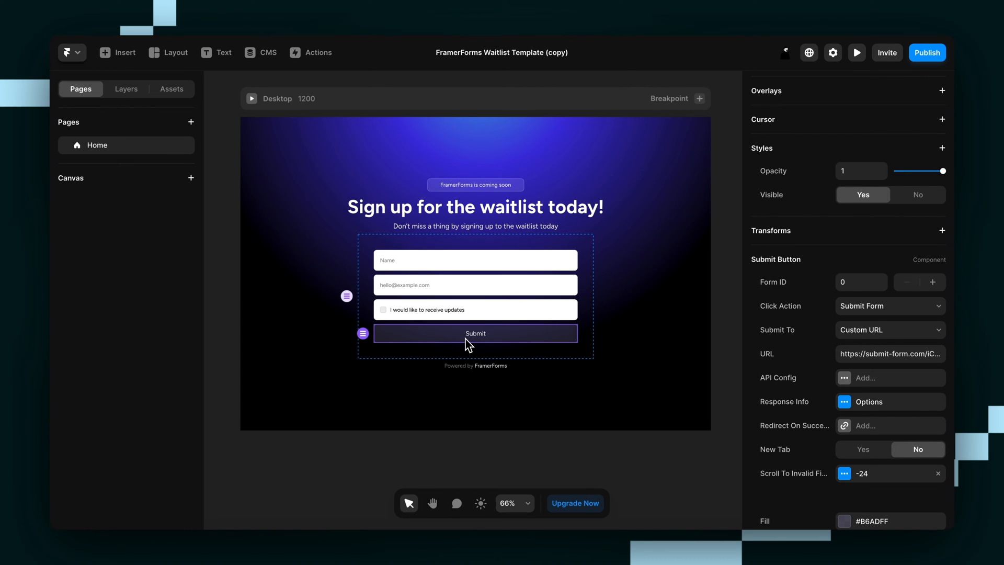